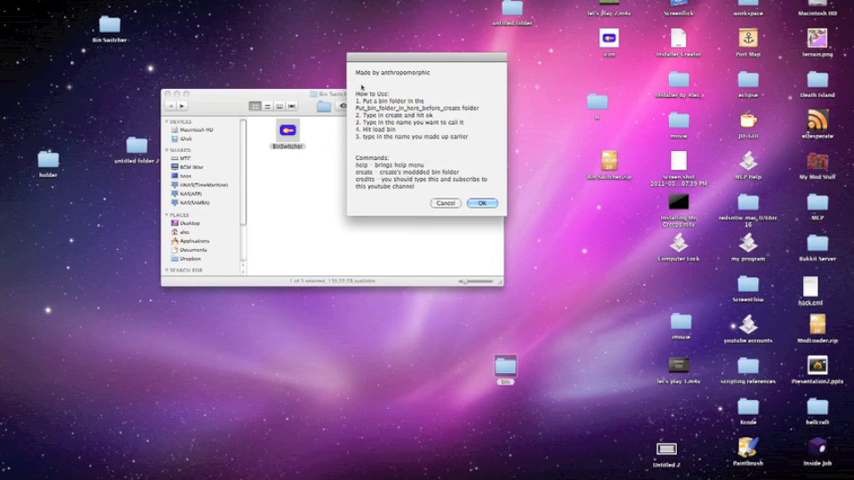
# Step: Dismiss the help message and create a new bin folder named '1.2'
pyautogui.click(482, 203)
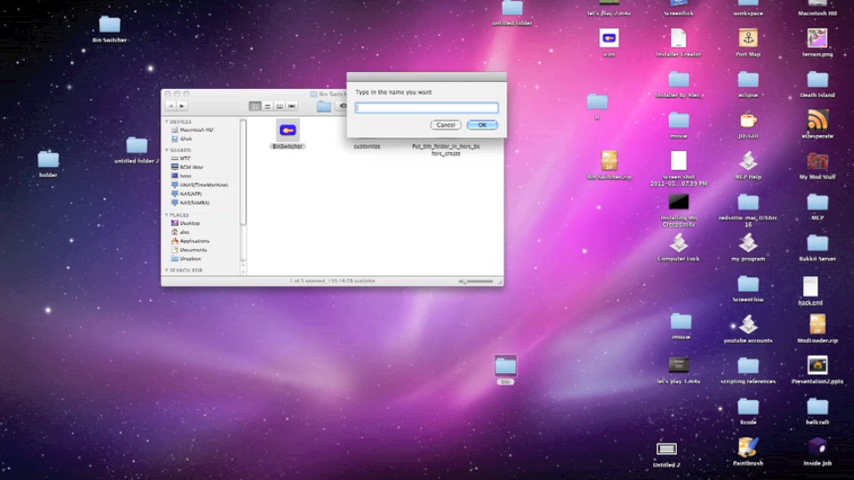
pyautogui.write('1.2')
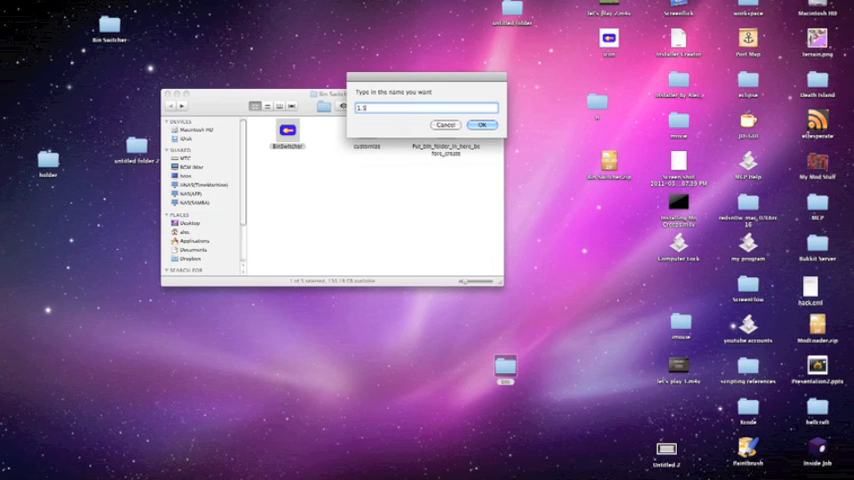
pyautogui.click(480, 124)
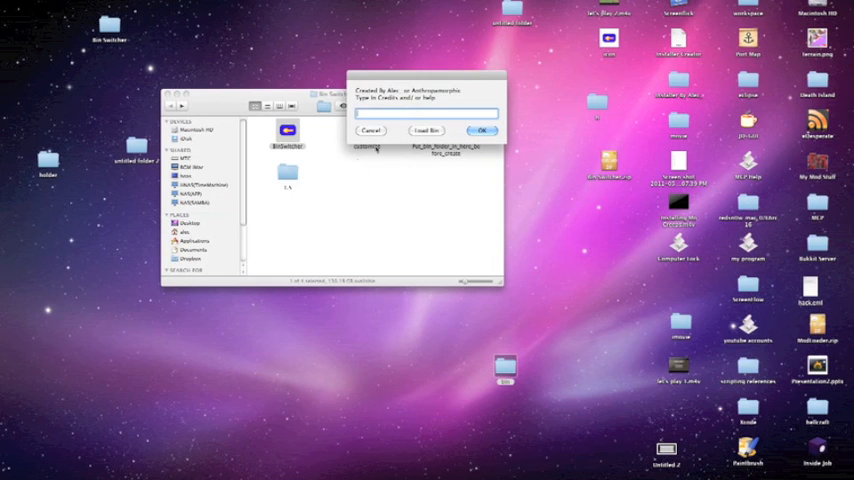